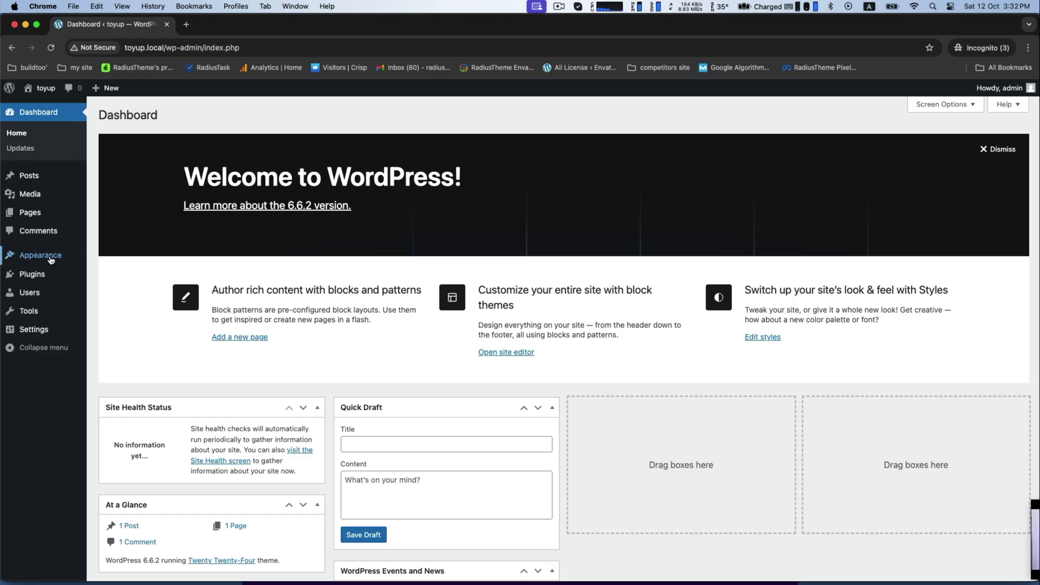
# - Select toyup (1).zip from Downloads in the Upload Theme form
pyautogui.click(41, 254)
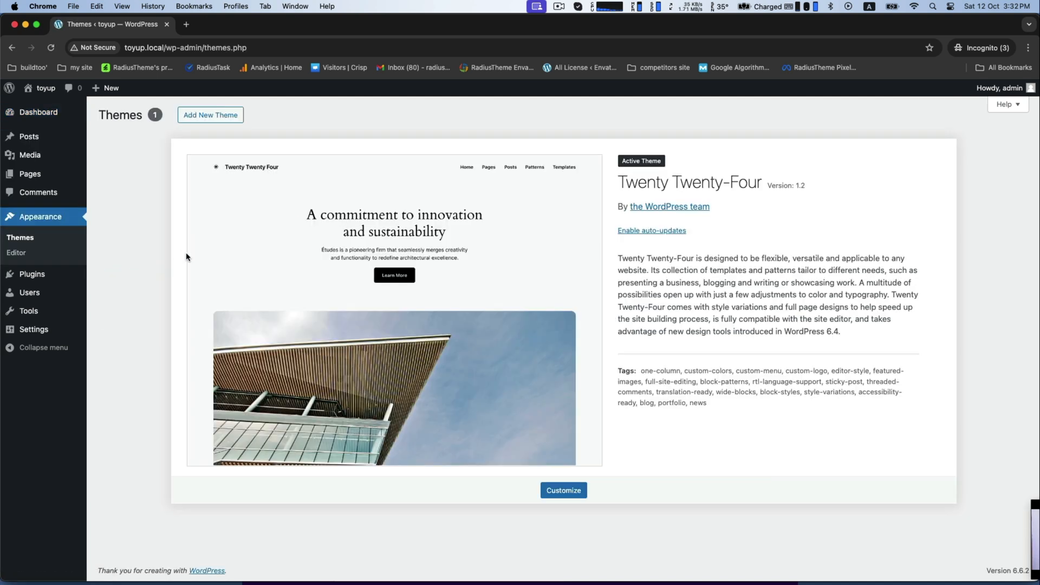
pyautogui.click(211, 114)
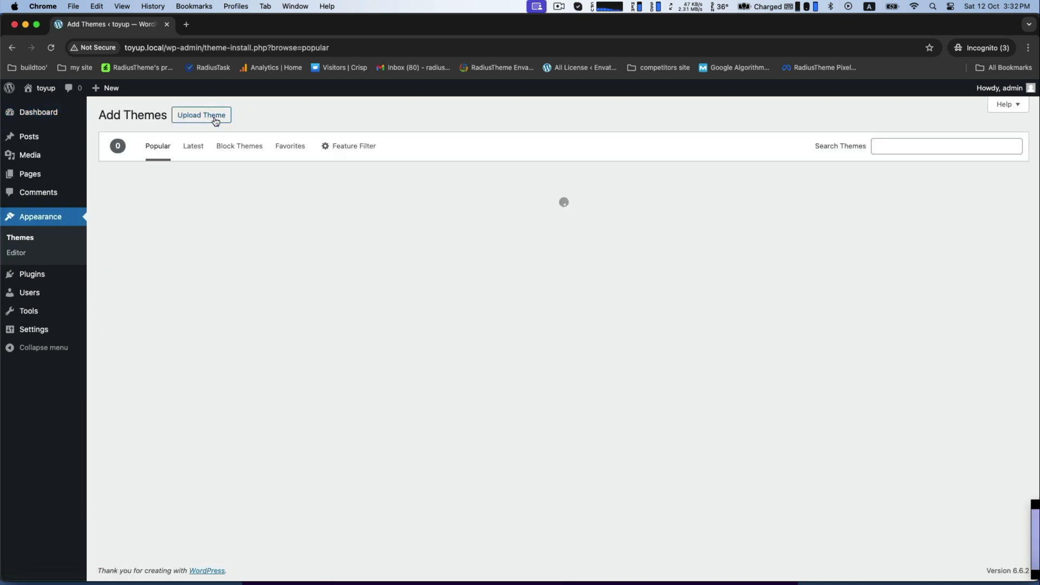
pyautogui.click(201, 115)
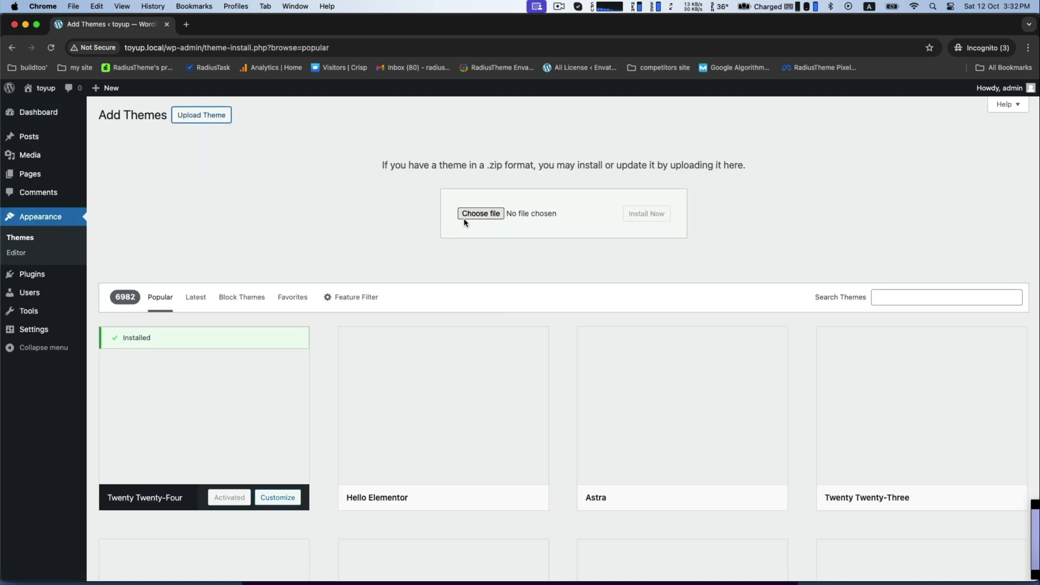
pyautogui.click(479, 213)
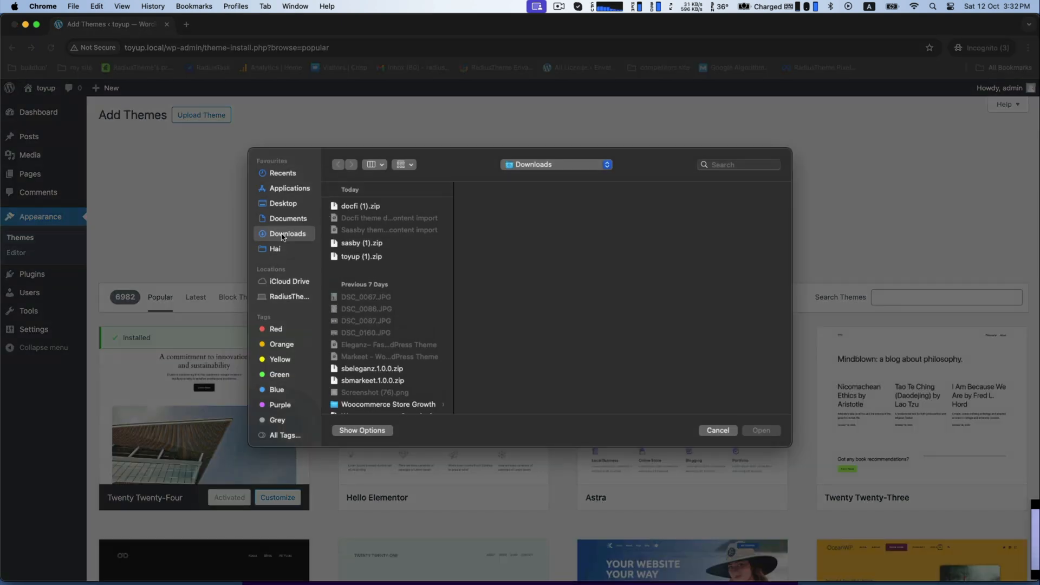
pyautogui.click(362, 257)
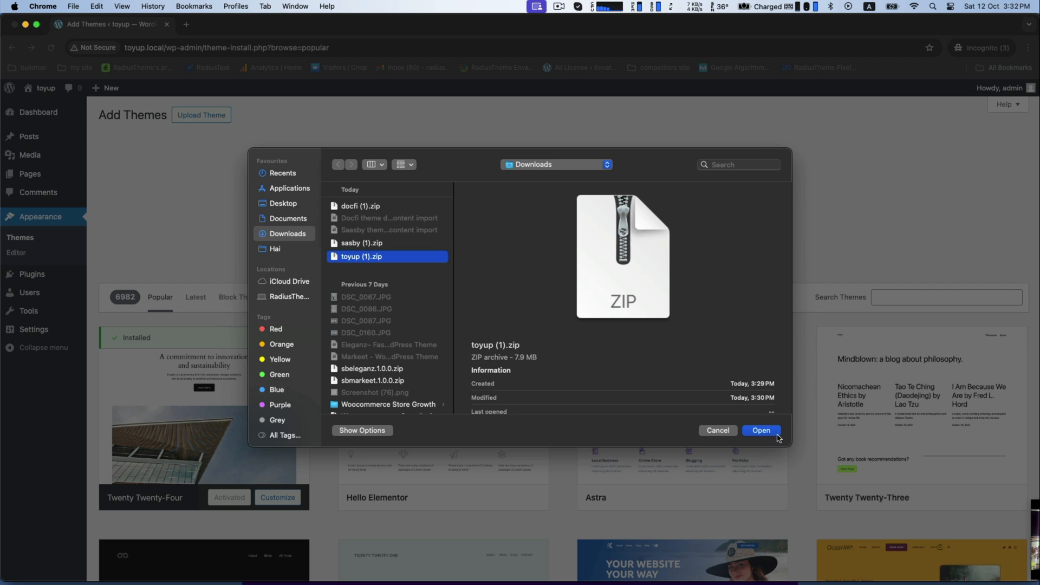
pyautogui.click(760, 430)
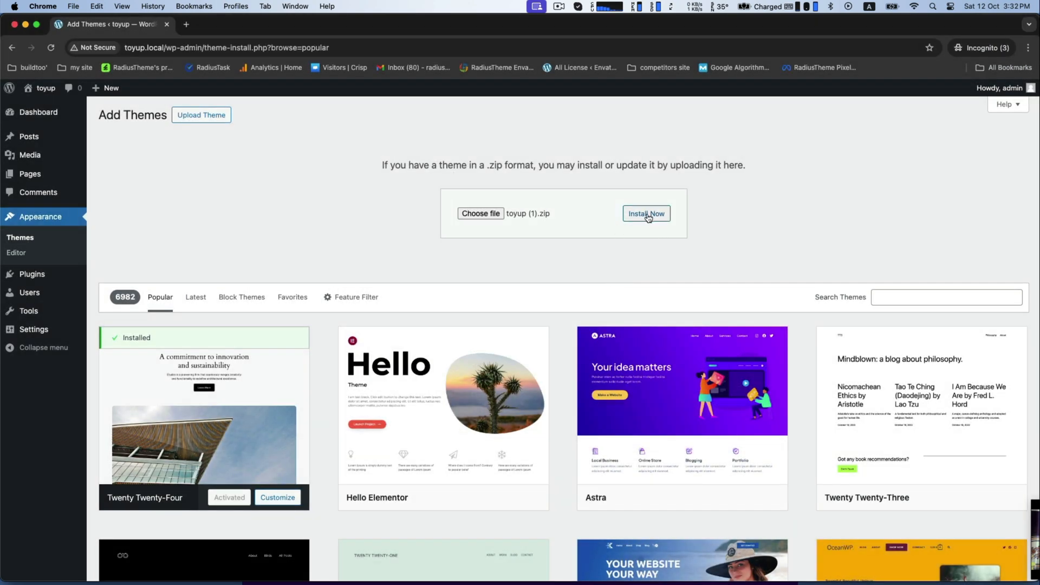
# - Install the uploaded Toyup theme package and activate it
pyautogui.click(645, 213)
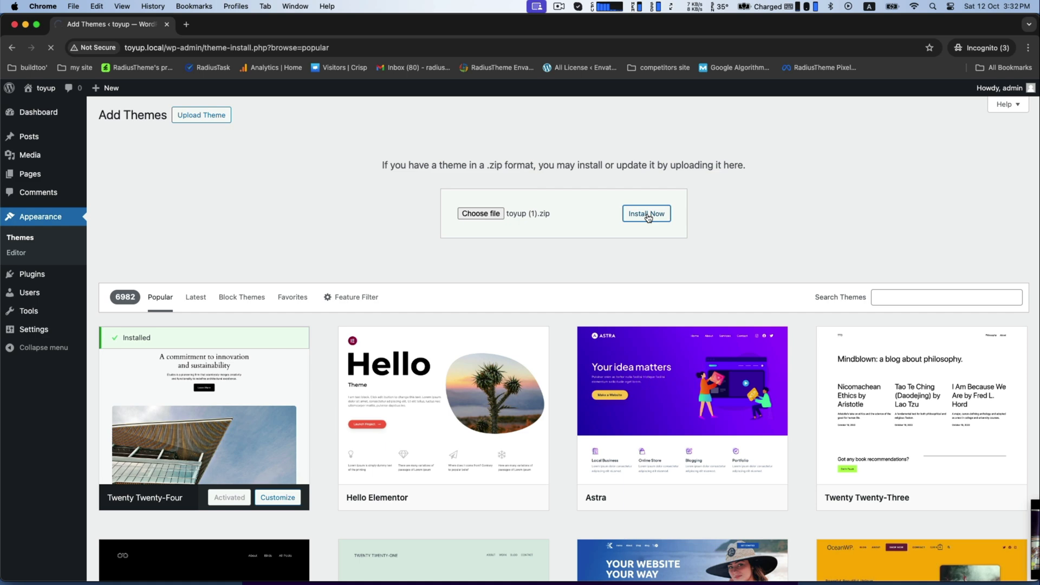
pyautogui.click(645, 213)
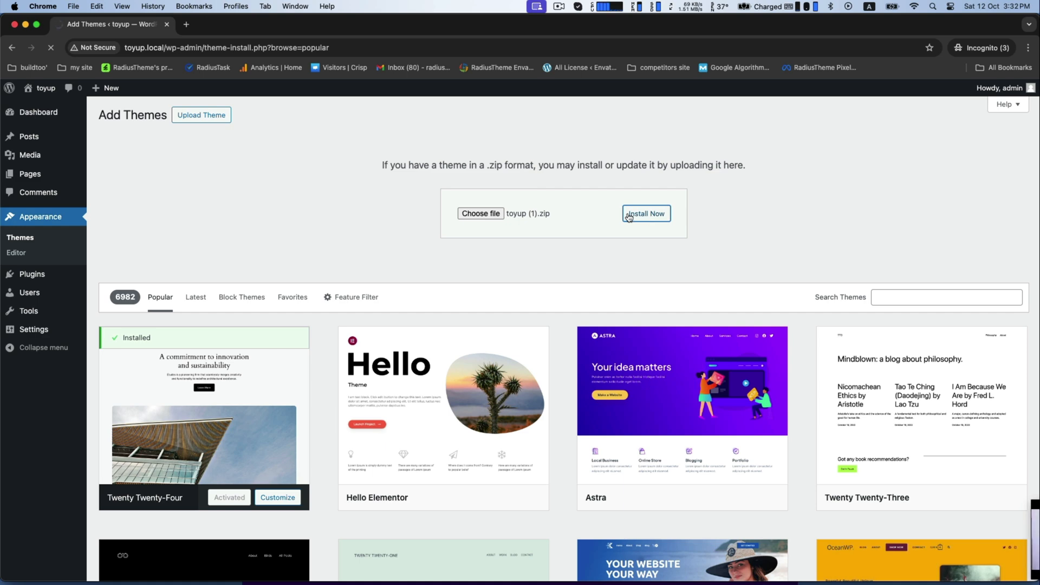
pyautogui.click(645, 213)
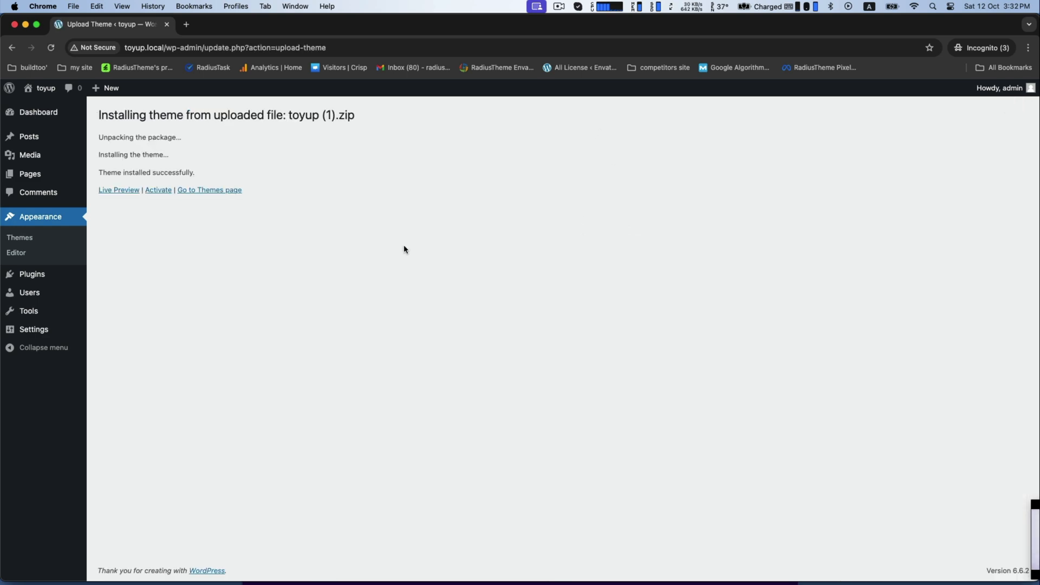
pyautogui.moveTo(158, 190)
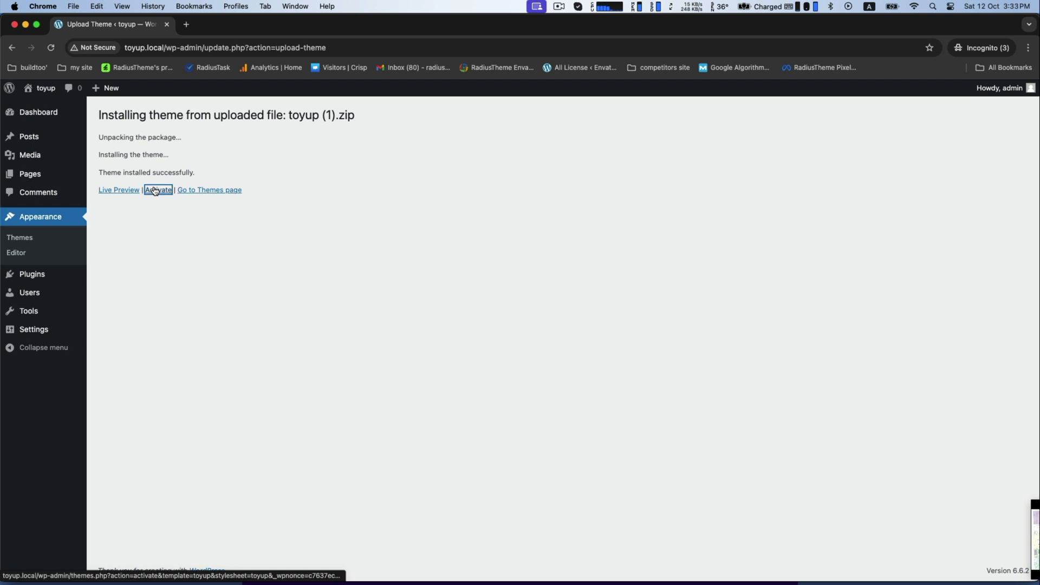
pyautogui.click(159, 189)
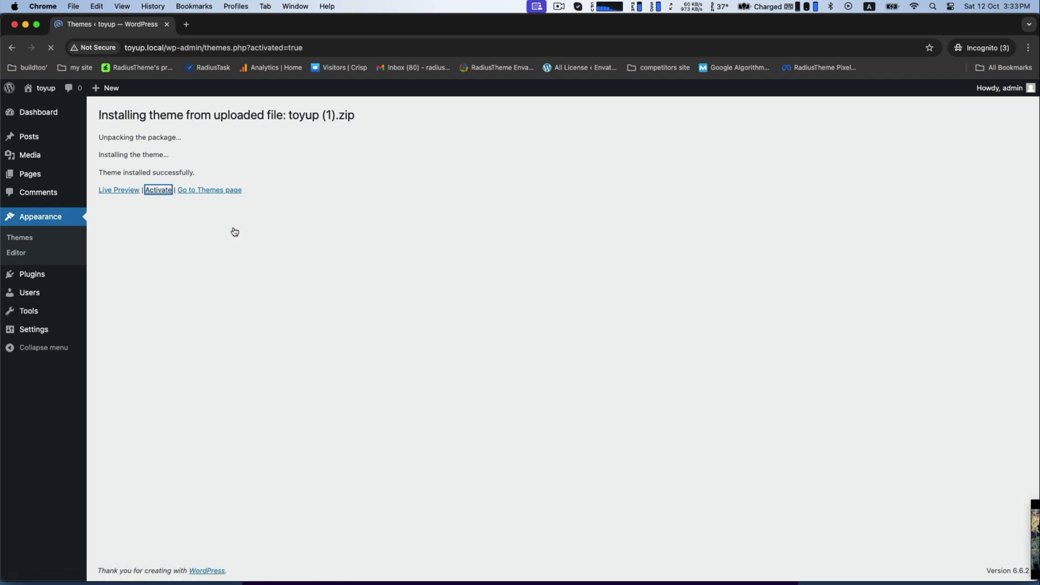
pyautogui.click(158, 190)
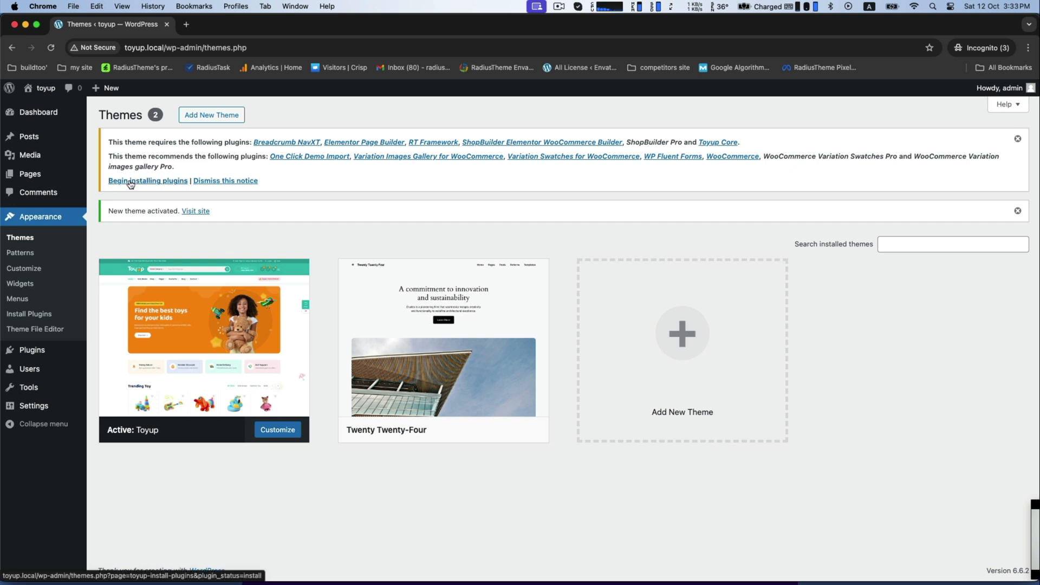
# - Bulk-install all 13 Toyup plugins, then return to the Required Plugins Installer
pyautogui.click(148, 180)
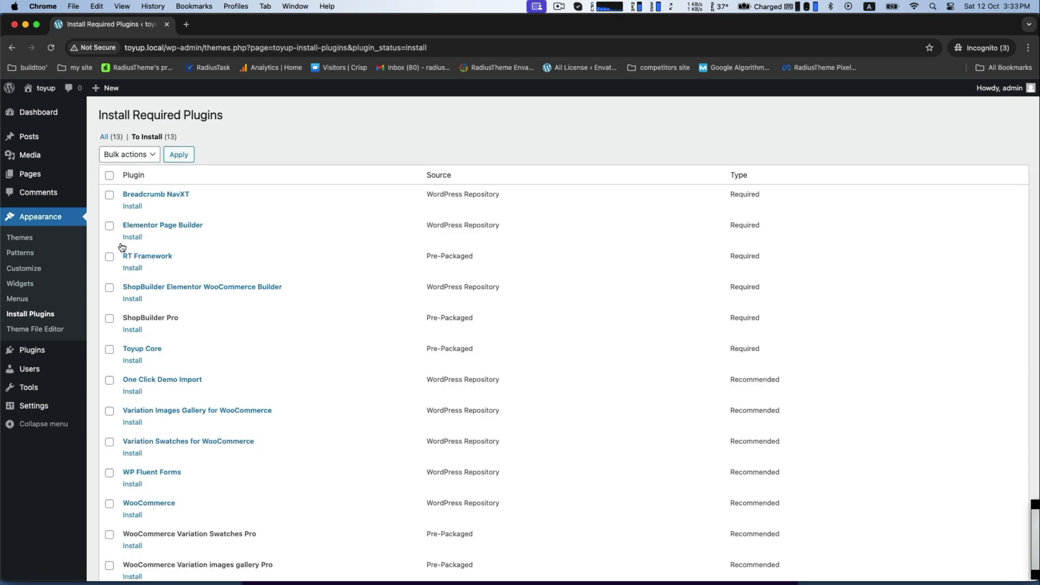
pyautogui.click(129, 154)
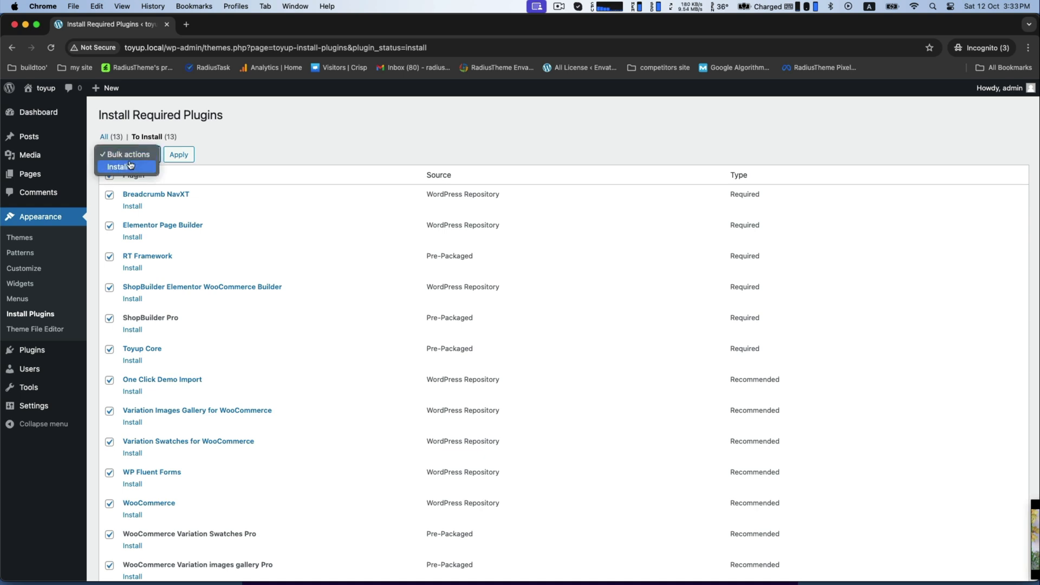
pyautogui.click(120, 166)
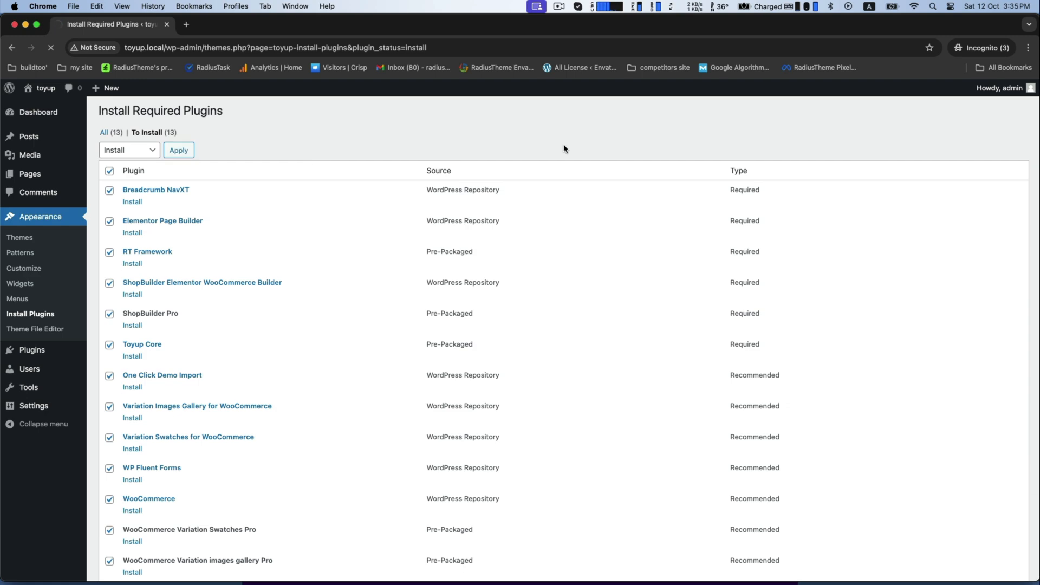
pyautogui.click(178, 150)
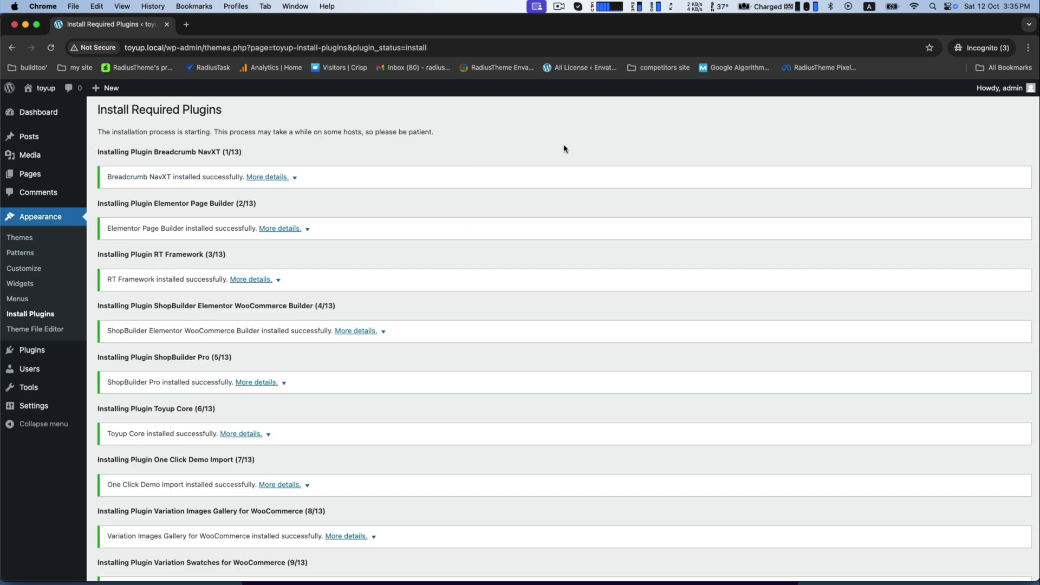
pyautogui.scroll(-3)
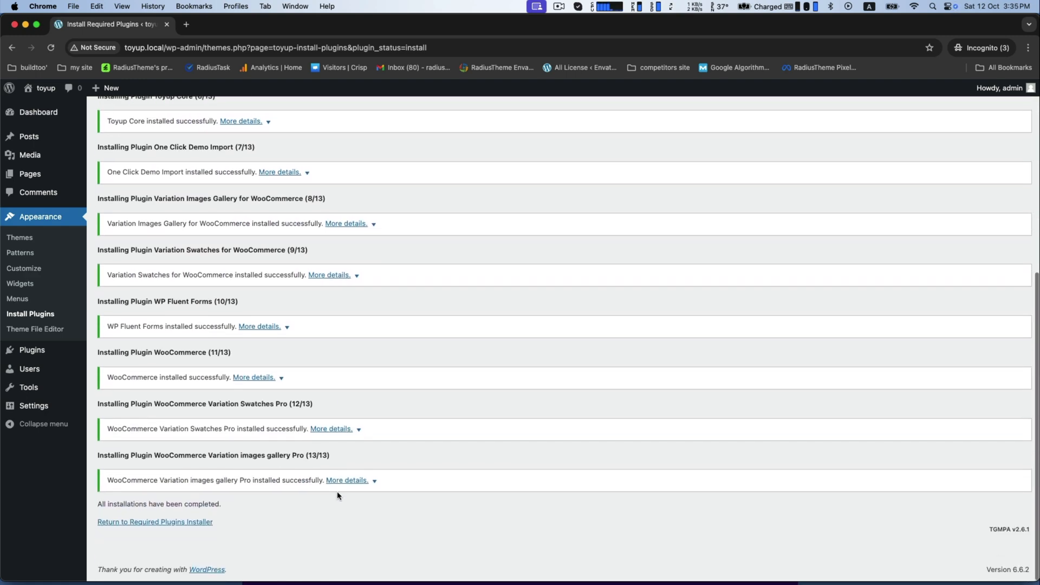
pyautogui.click(154, 522)
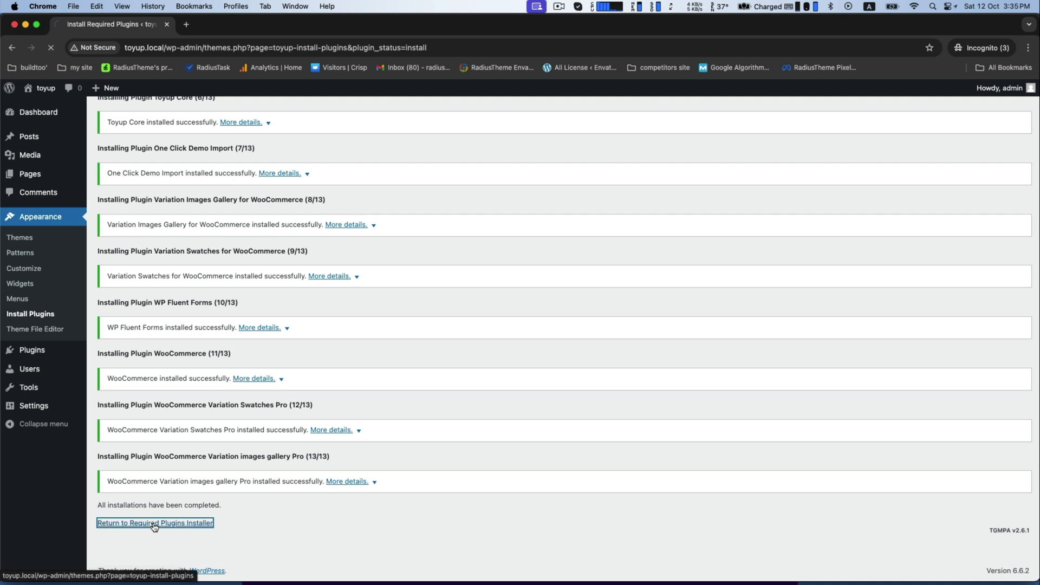
pyautogui.click(154, 523)
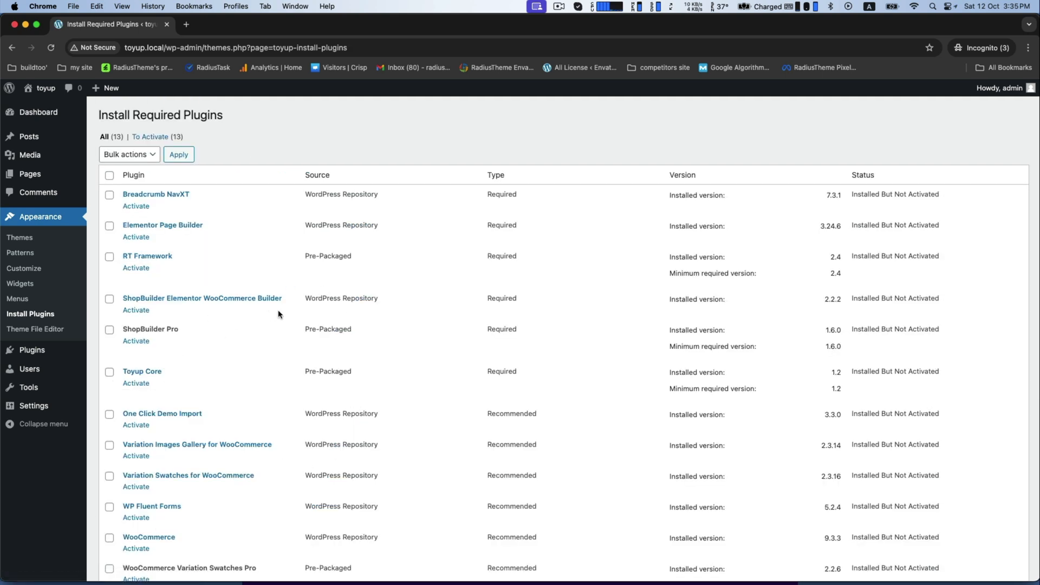
# - Select every listed plugin and bulk-activate them
pyautogui.click(128, 154)
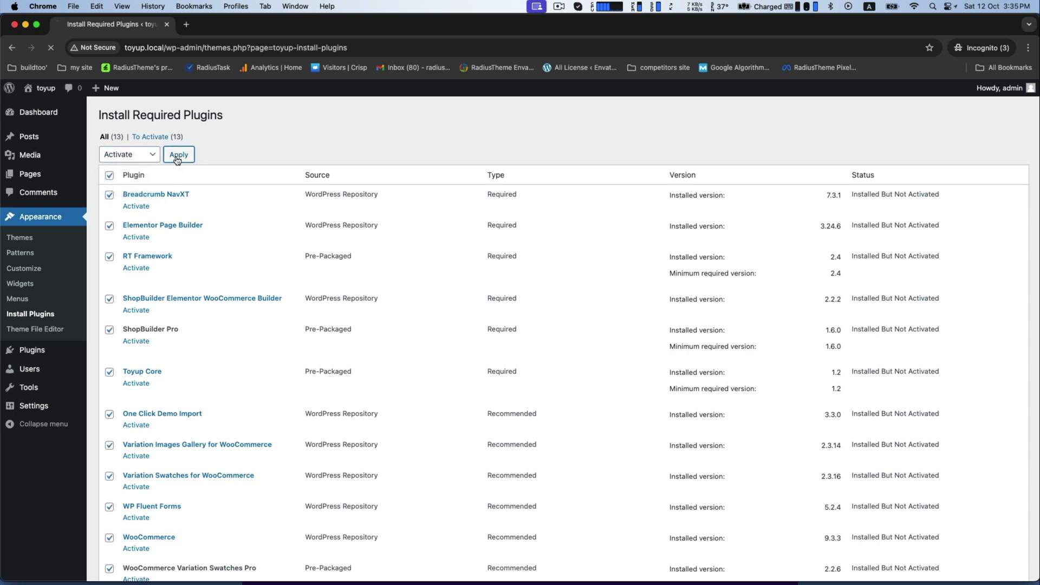
pyautogui.click(177, 154)
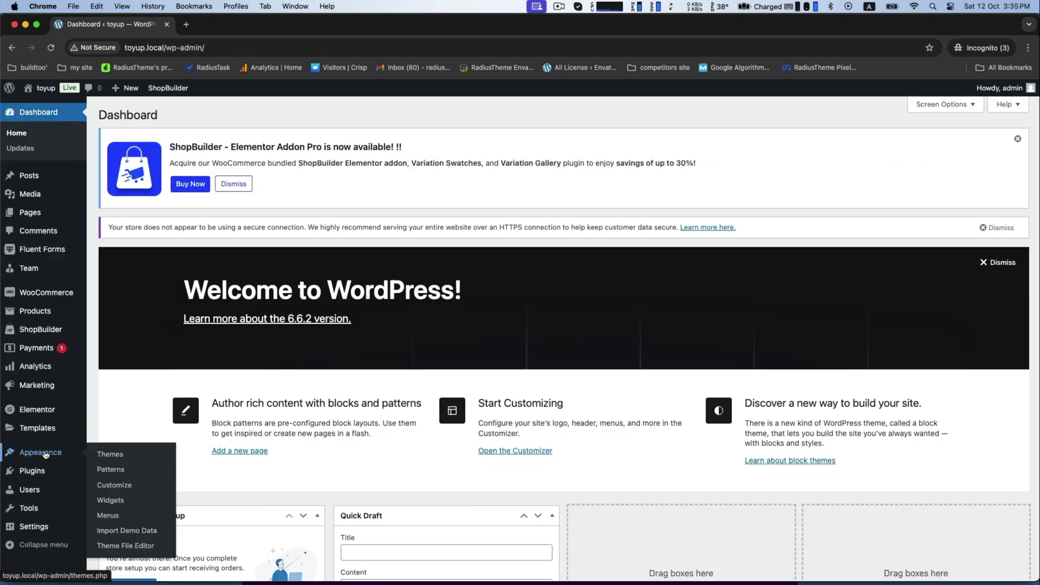
# - On Import Demo Data, start the Home 01 demo import
pyautogui.click(127, 529)
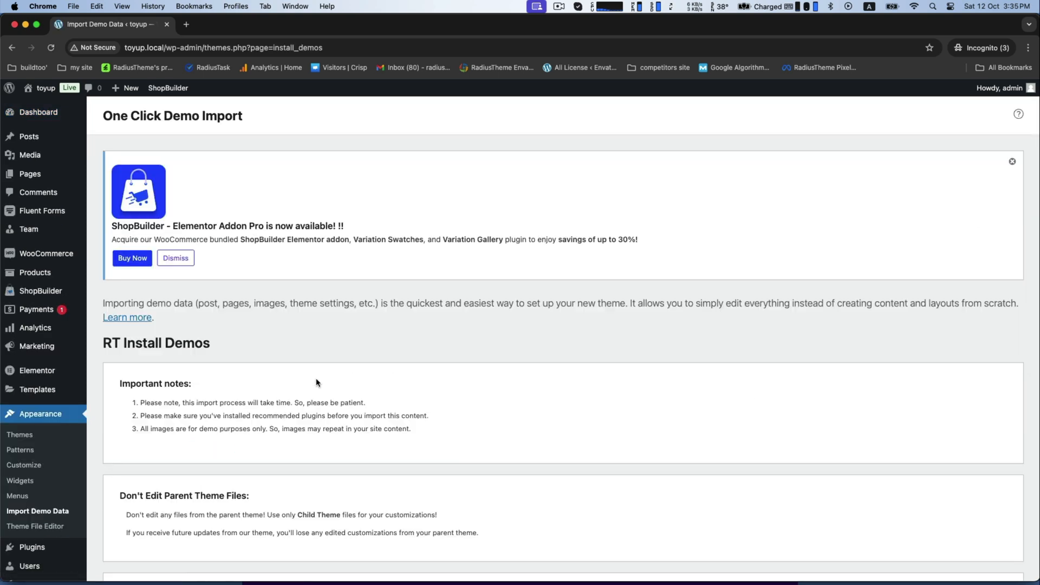
pyautogui.scroll(-3)
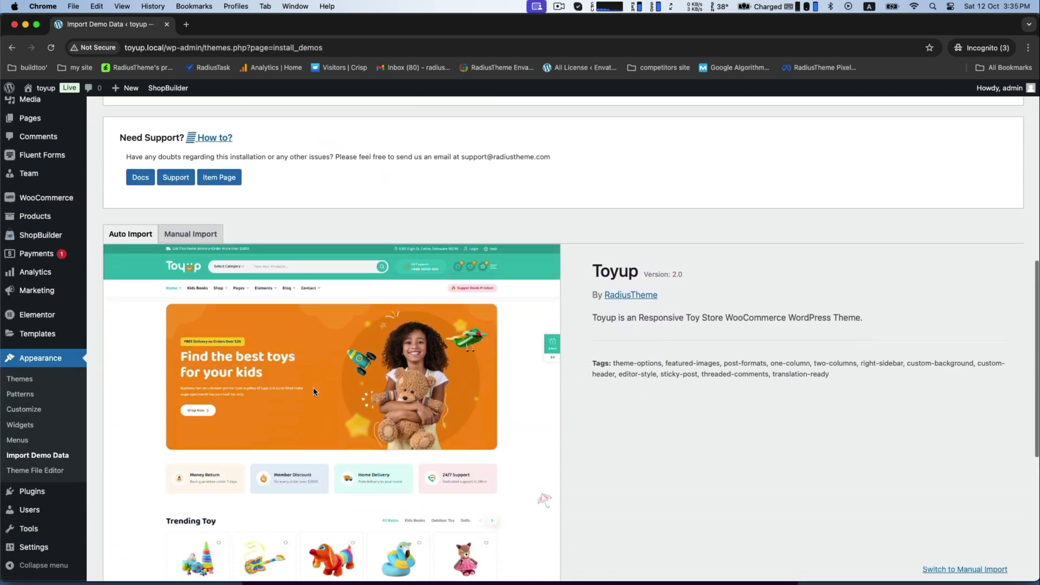
pyautogui.scroll(-3)
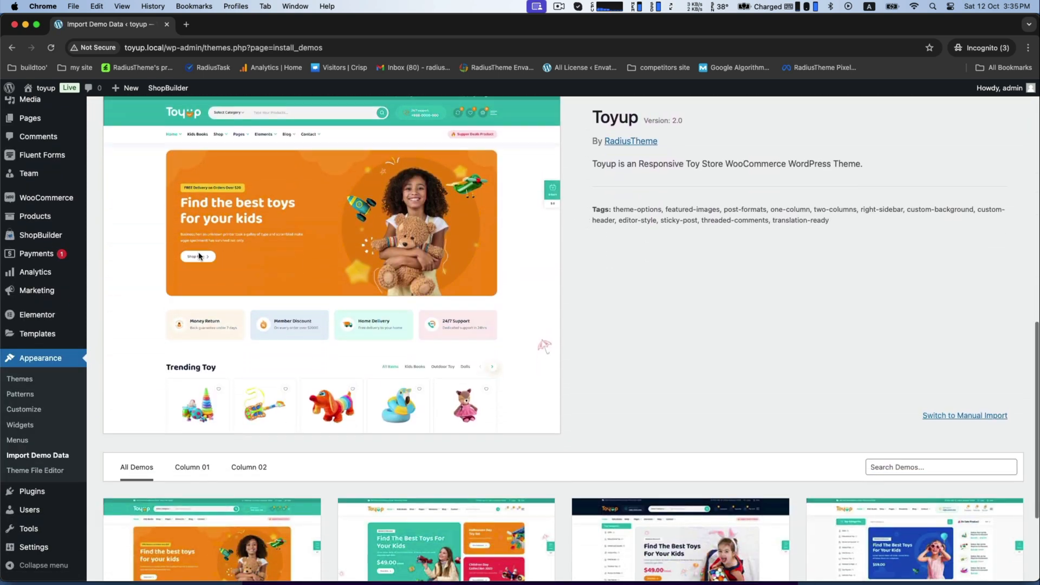
pyautogui.scroll(-3)
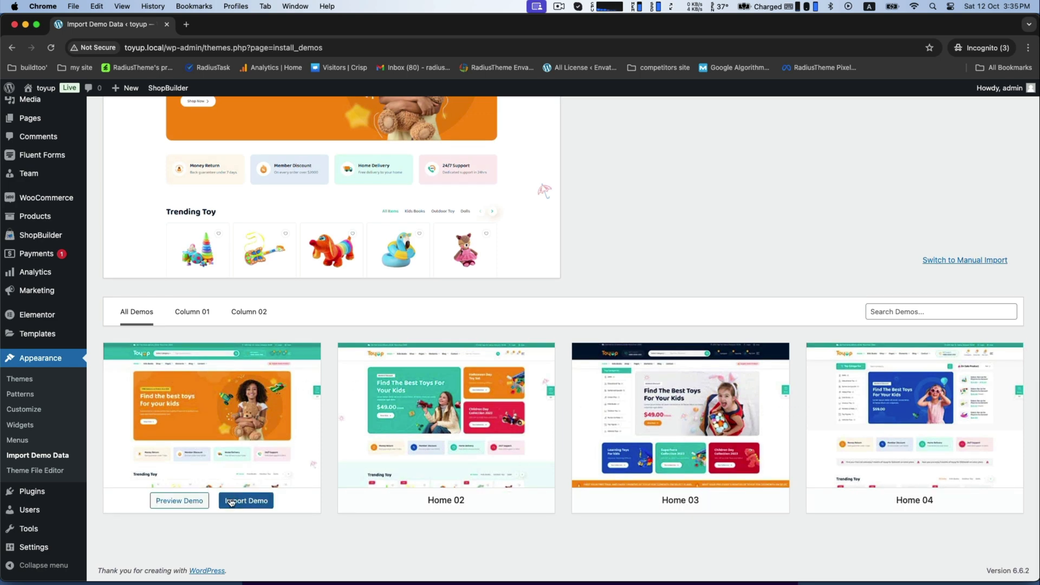
pyautogui.click(246, 500)
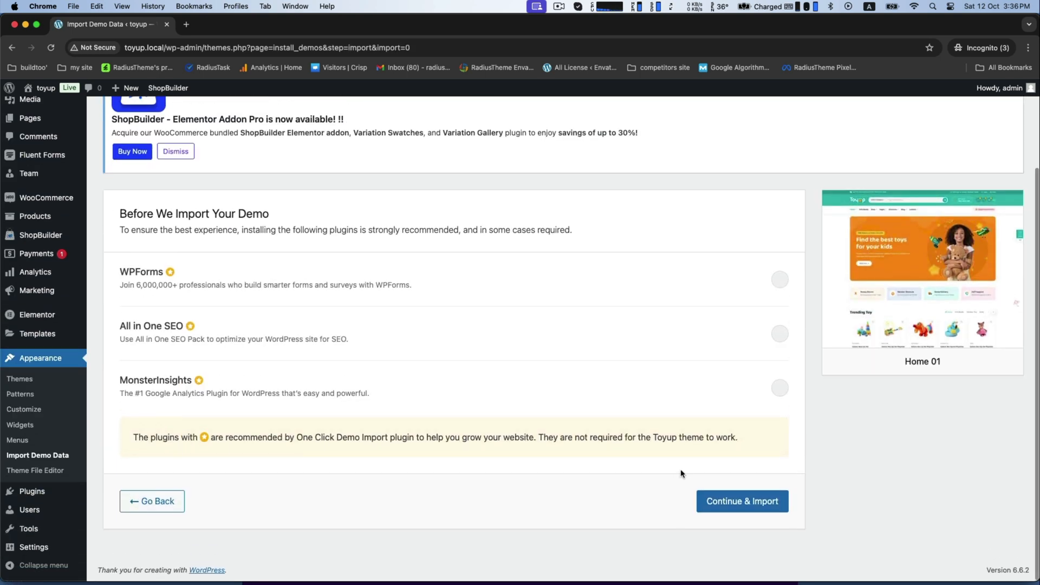
# - Continue the Home 01 import to completion and visit the site
pyautogui.click(741, 501)
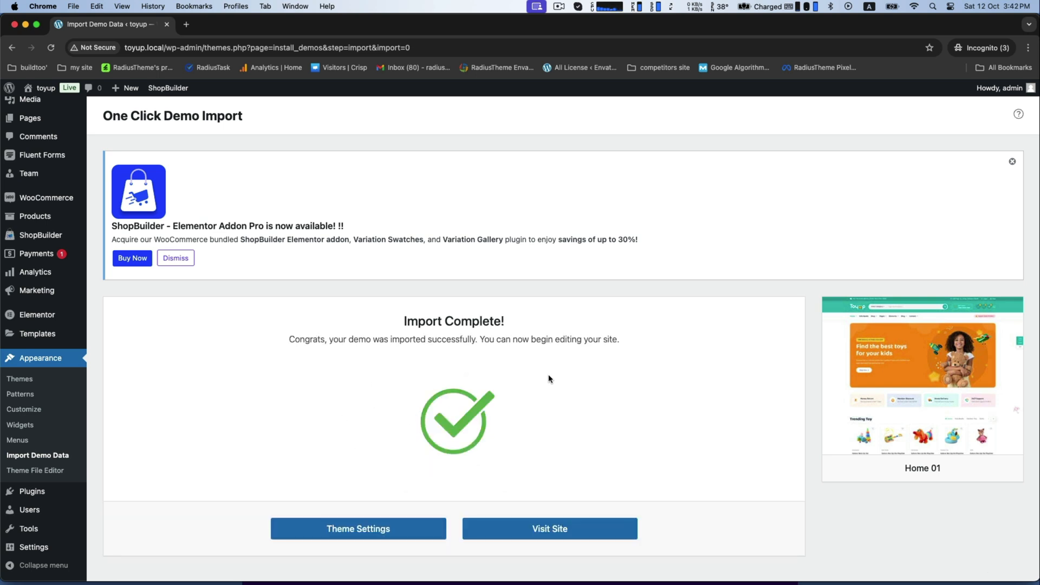
pyautogui.moveTo(403, 323)
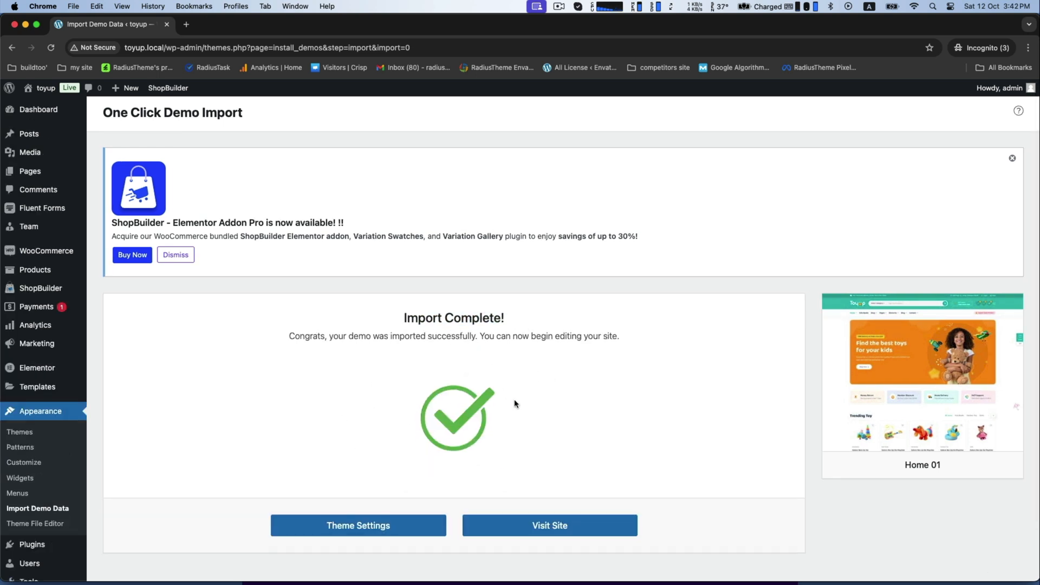
pyautogui.click(549, 525)
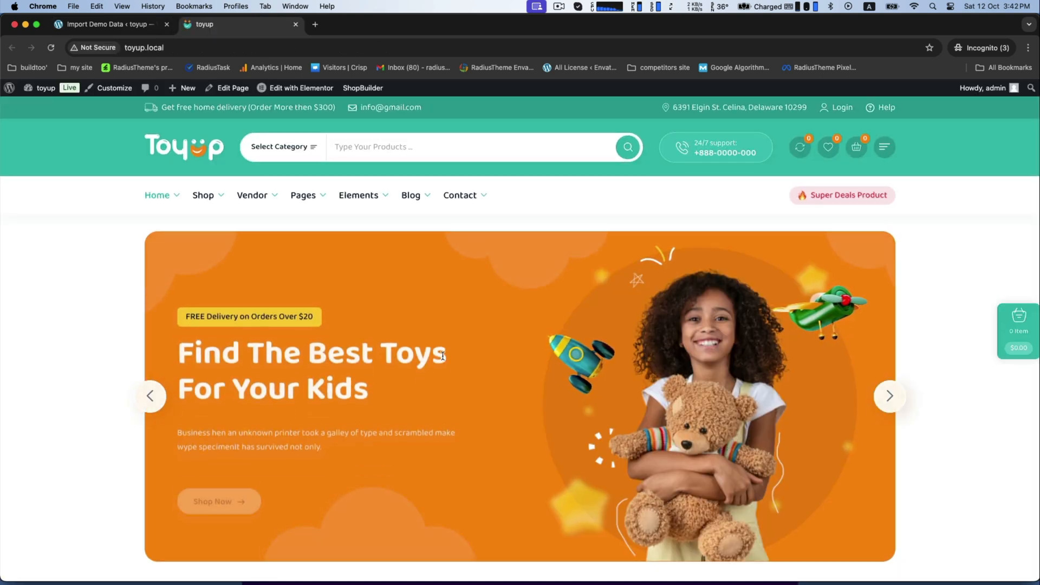
pyautogui.scroll(-3)
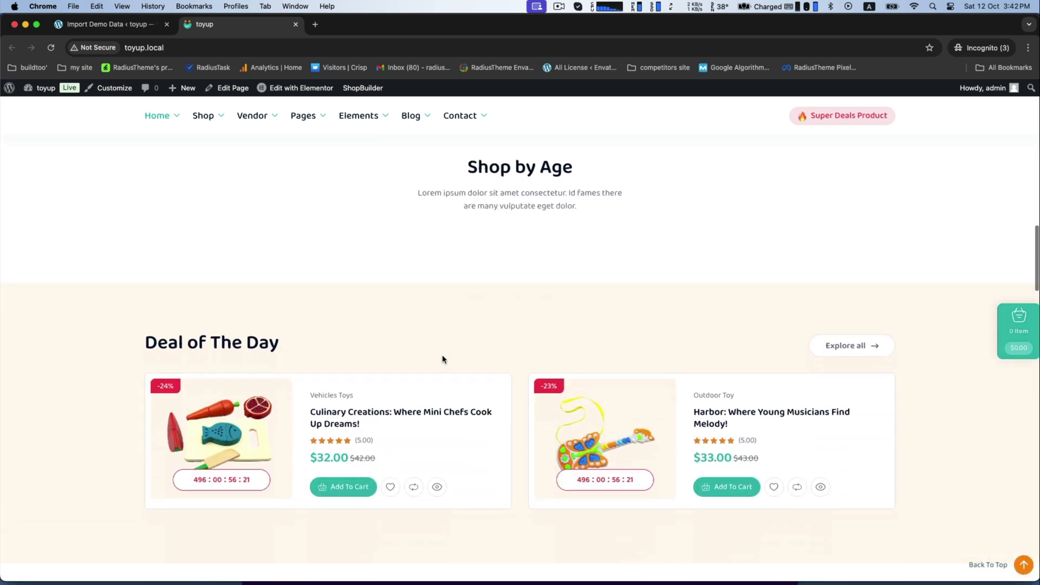
pyautogui.scroll(-3)
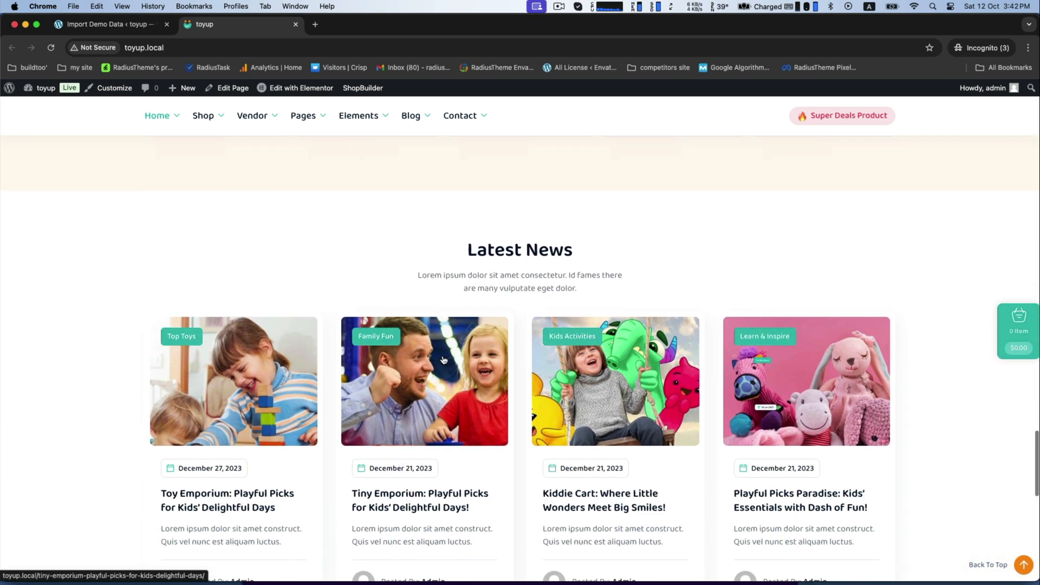
pyautogui.scroll(-3)
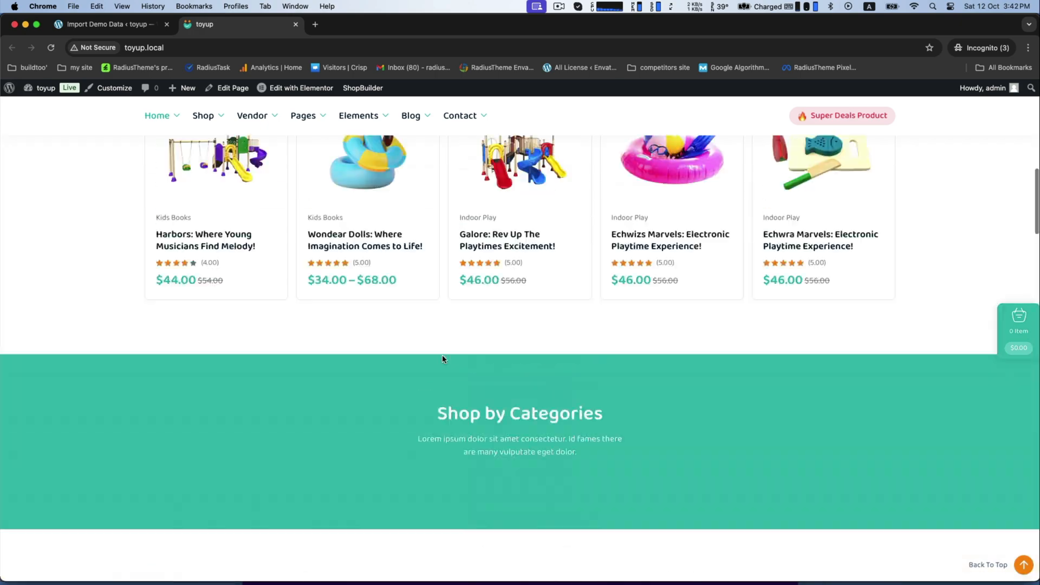
pyautogui.scroll(3)
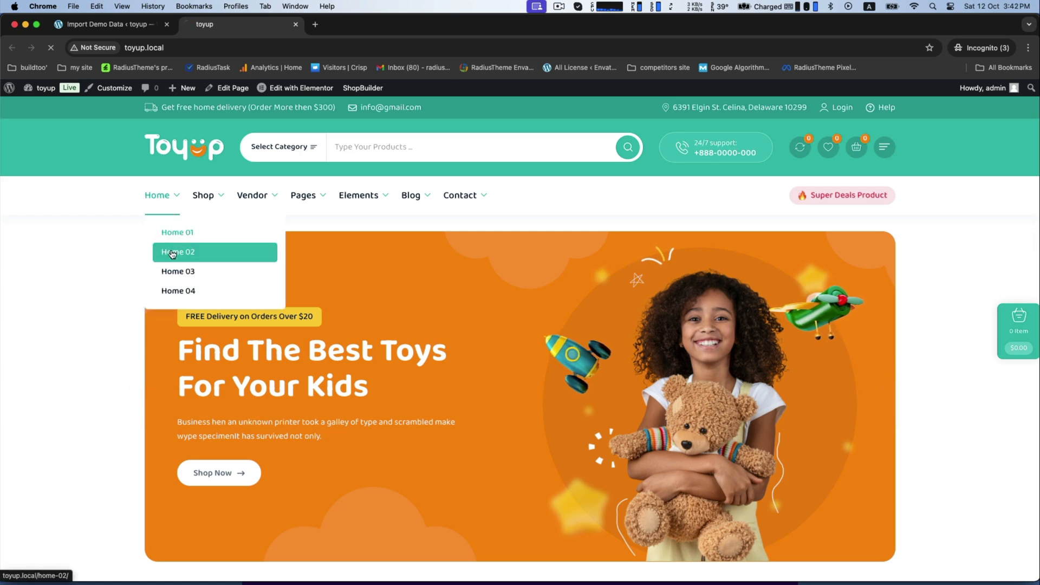
# - Open Home 02 from the Home menu and scroll to its news and newsletter sections
pyautogui.click(177, 252)
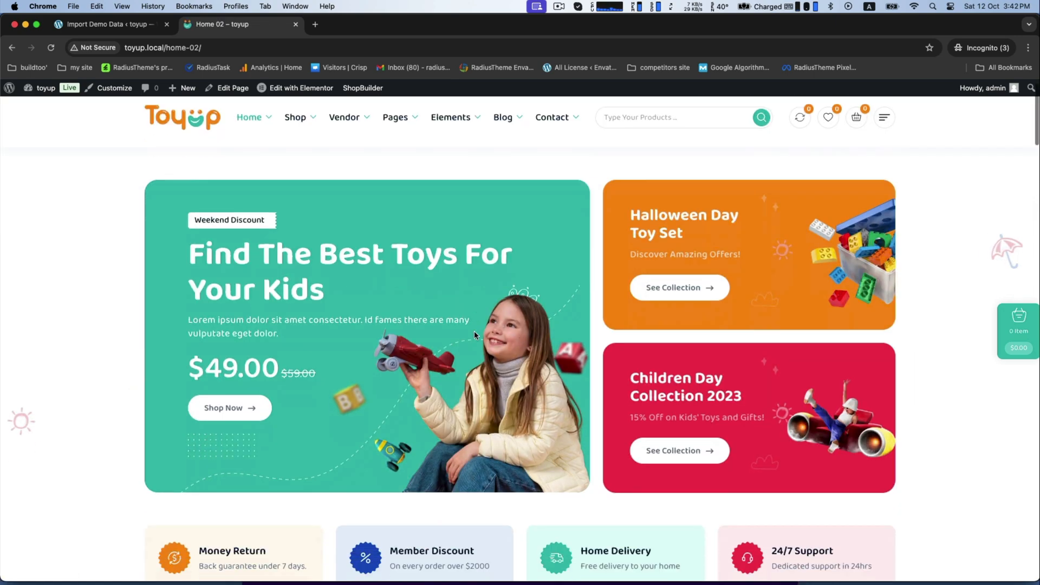
pyautogui.scroll(-3)
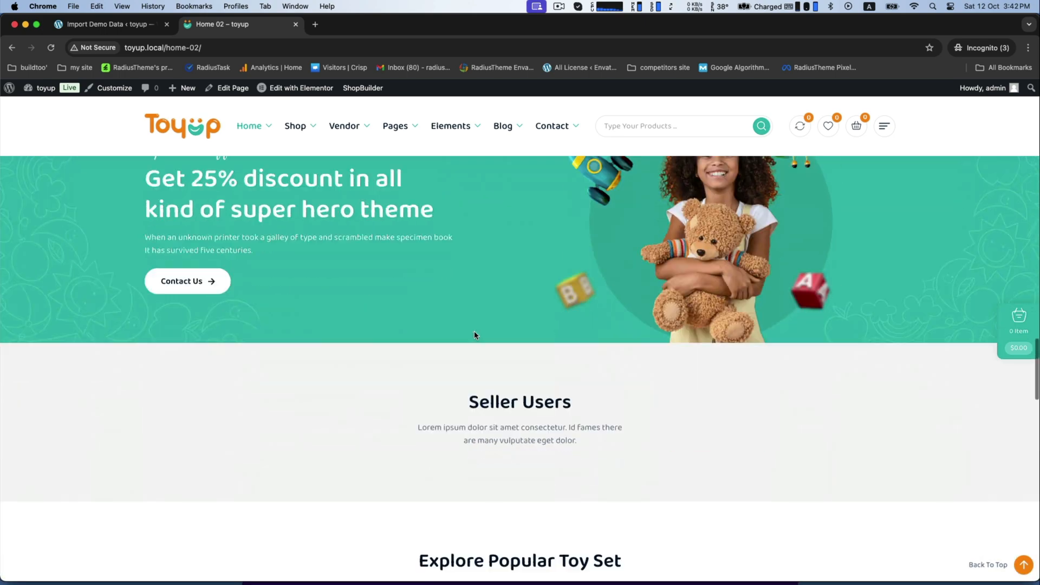
pyautogui.scroll(-3)
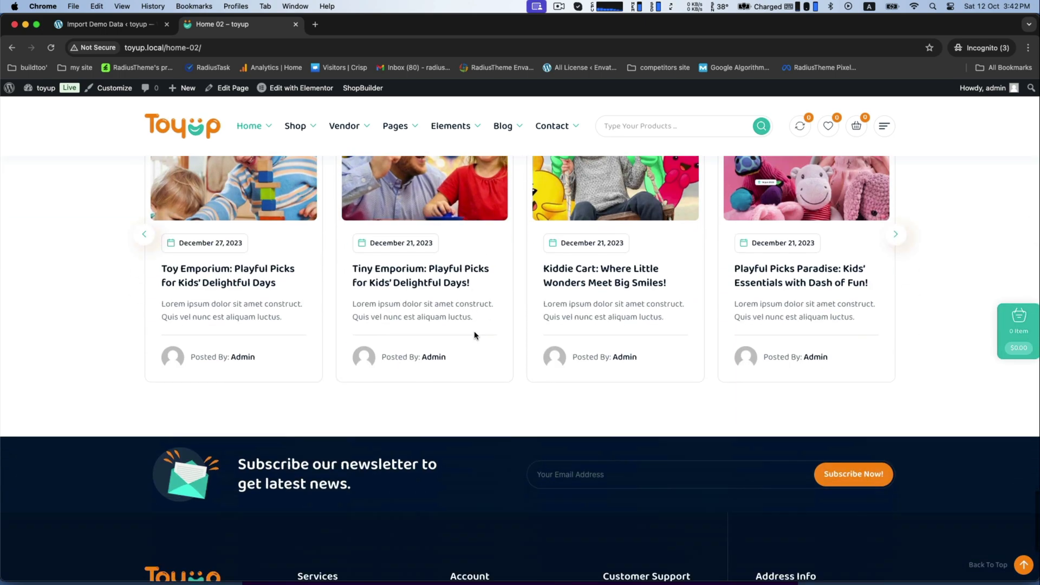